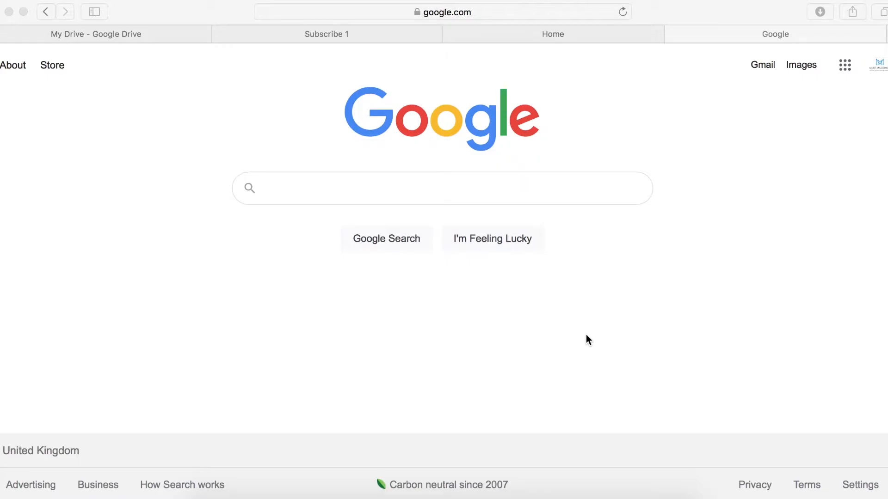
pyautogui.moveTo(614, 274)
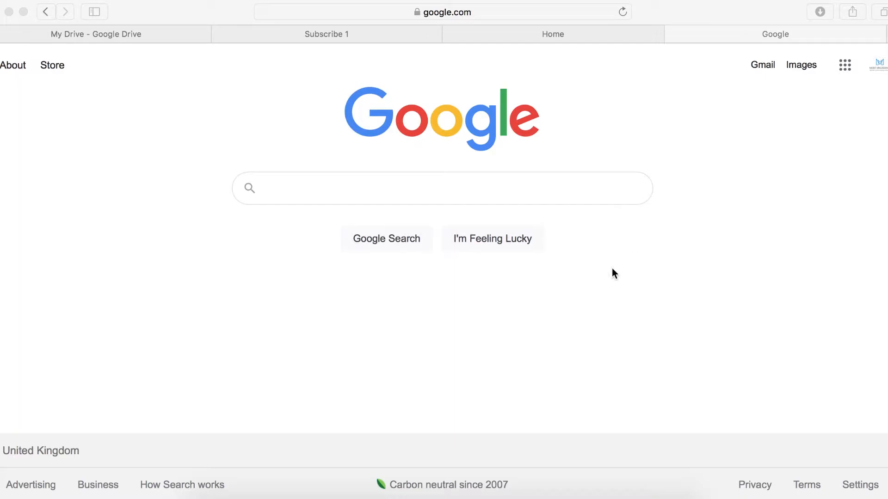
pyautogui.moveTo(631, 127)
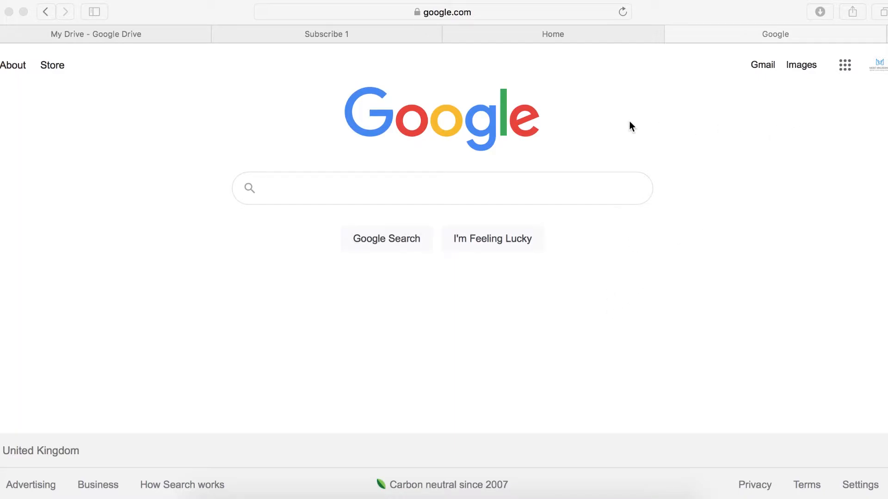
pyautogui.moveTo(844, 65)
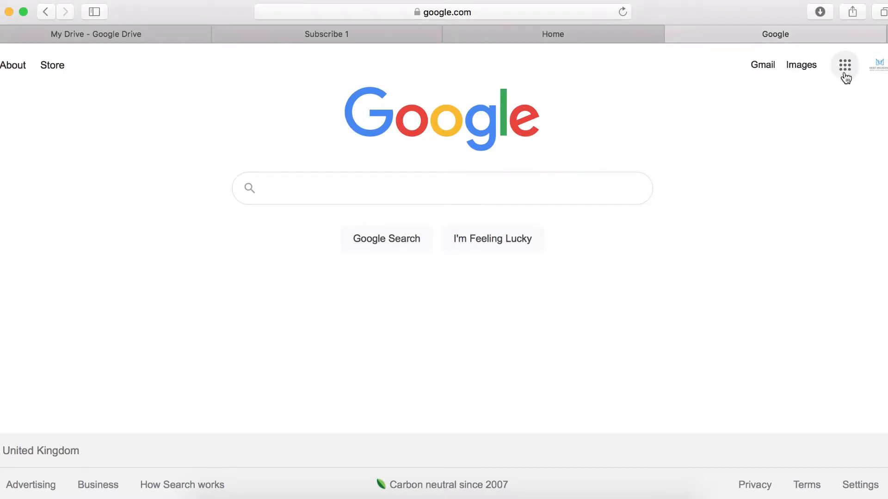
# Open Google Drive from the Google apps menu on the Google homepage.
pyautogui.click(844, 65)
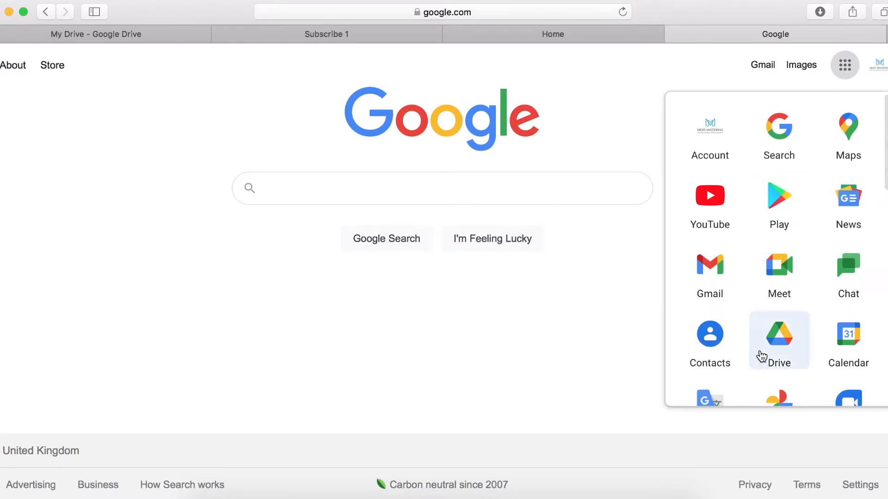
pyautogui.click(778, 339)
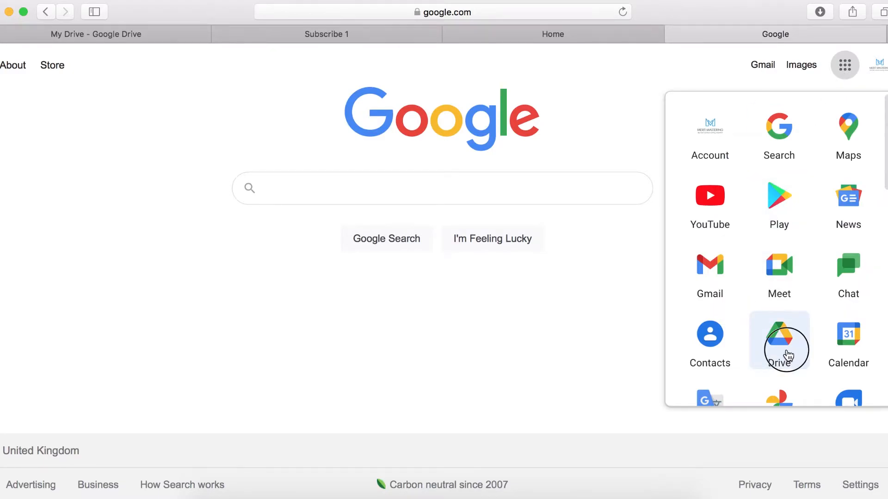
pyautogui.click(779, 339)
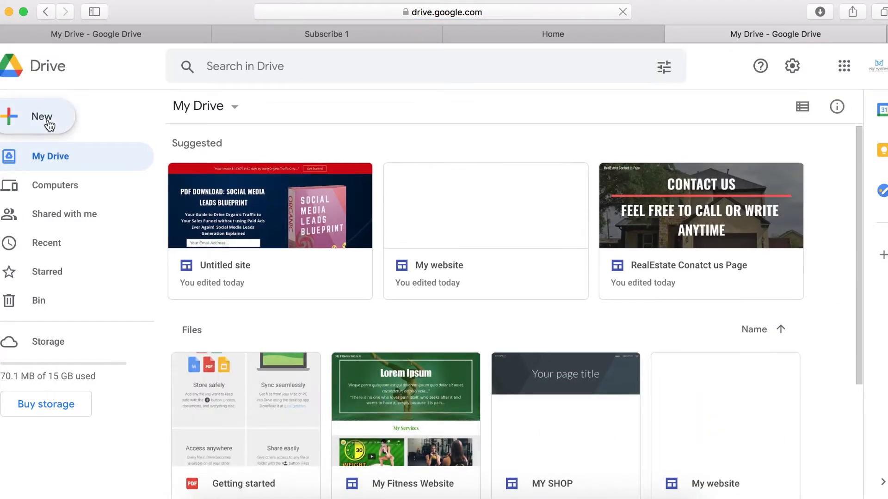
# Create a new blank Google Sites site via New > More > Google Sites.
pyautogui.click(40, 117)
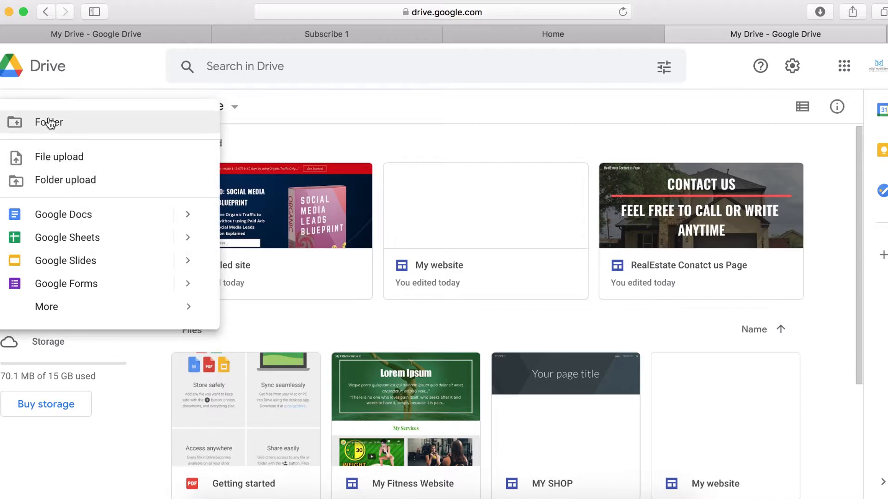
pyautogui.click(46, 306)
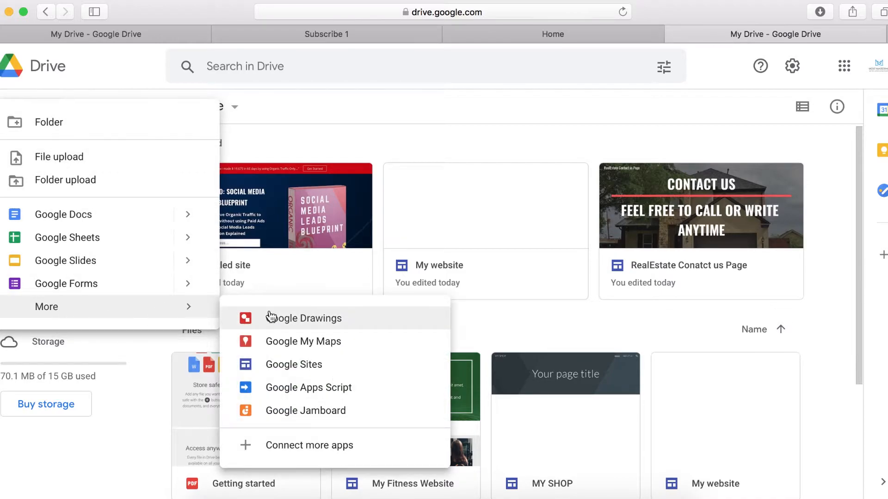
pyautogui.click(294, 364)
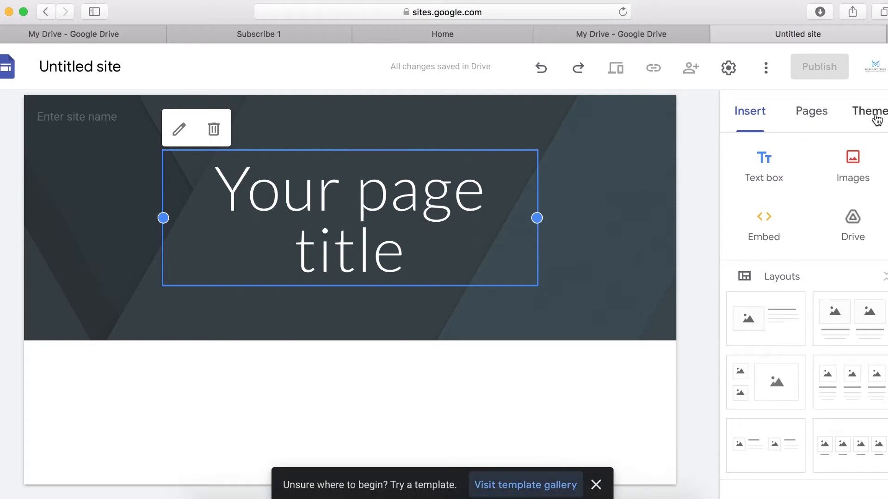
# Apply the Aristotle theme from the Themes panel, giving the header a dark image.
pyautogui.click(868, 111)
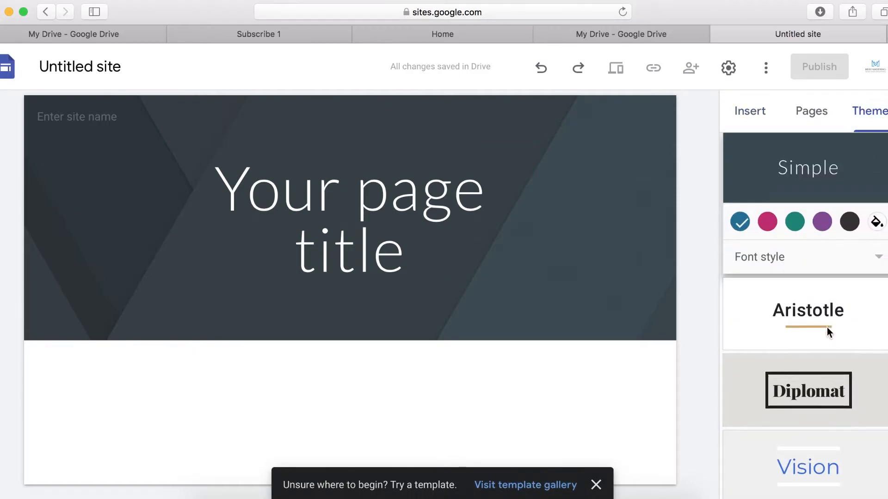
pyautogui.scroll(-3)
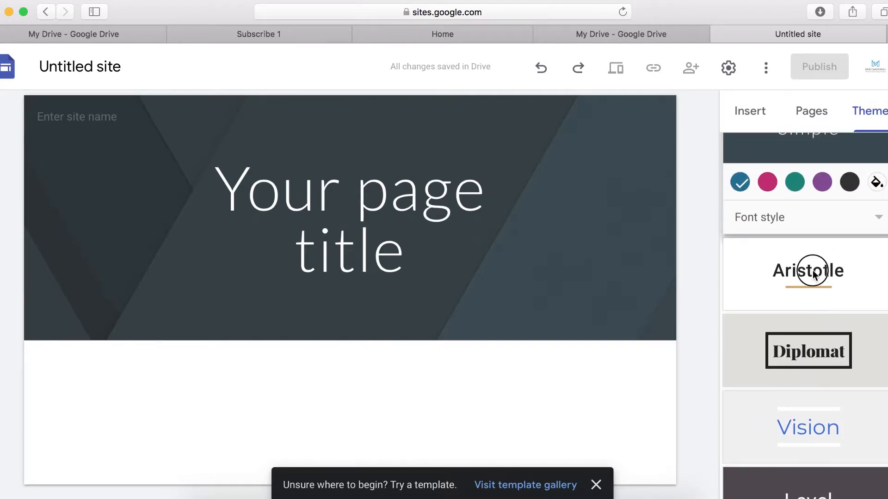
pyautogui.click(808, 271)
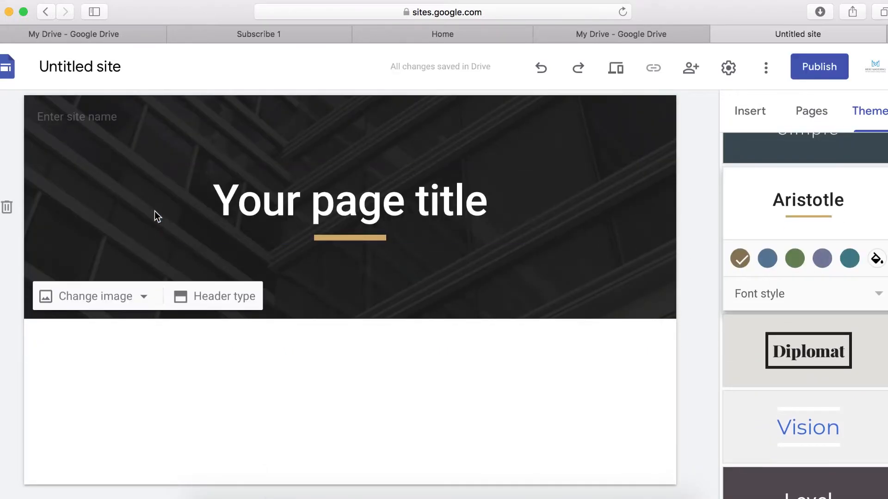
pyautogui.click(351, 200)
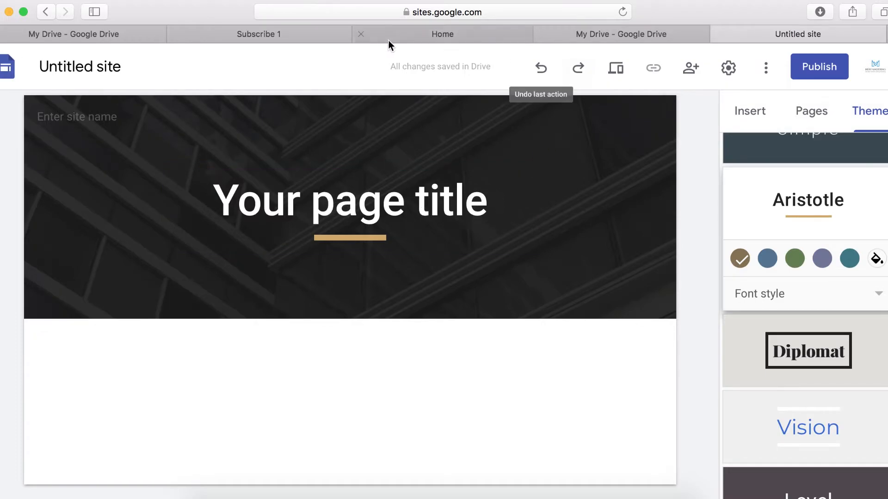
# Set the page title to 'Keep Up To Date Marketing News, Events & Updates' and gather subtext from the Subscribe 1 site.
pyautogui.click(258, 34)
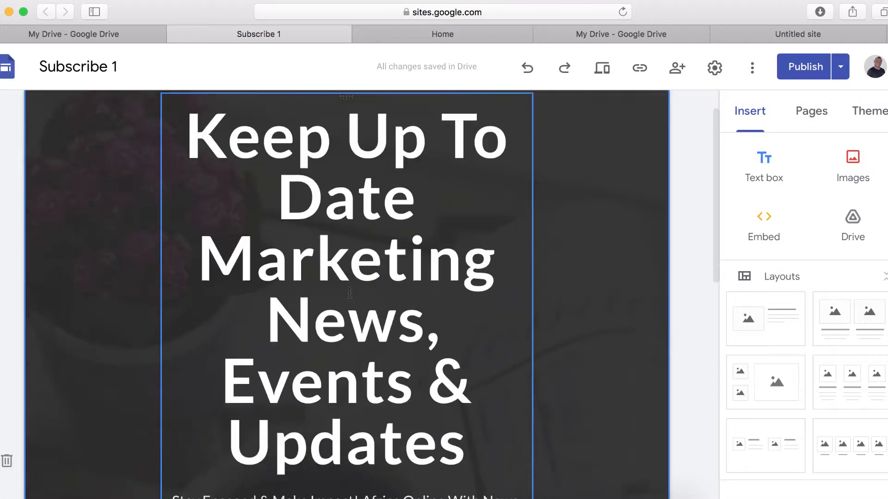
pyautogui.click(797, 34)
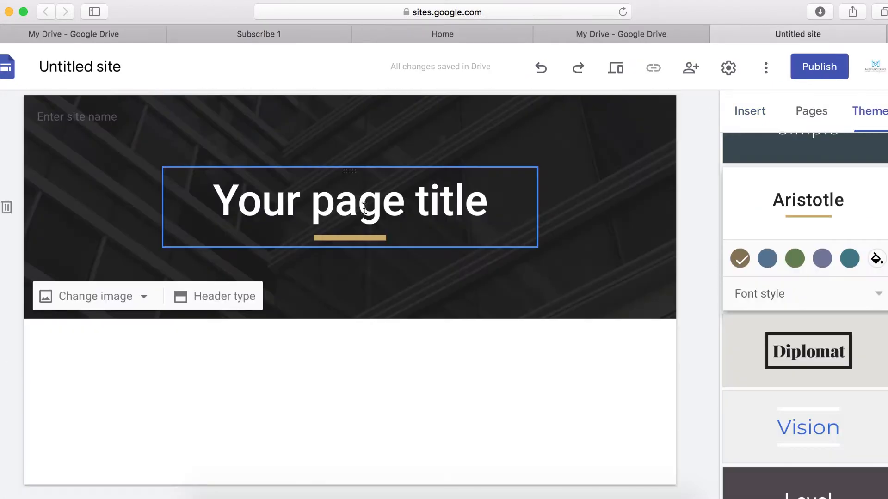
pyautogui.write('Keep Up To Date Marketing News, Events & Updates')
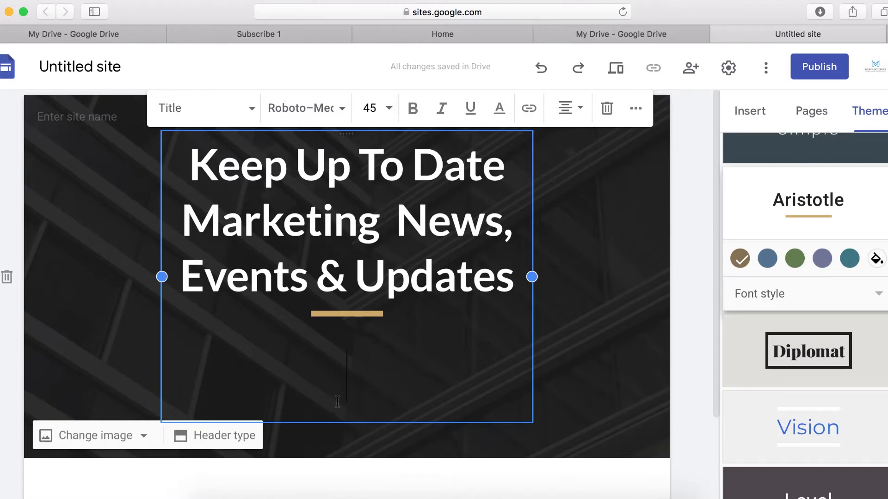
pyautogui.click(258, 34)
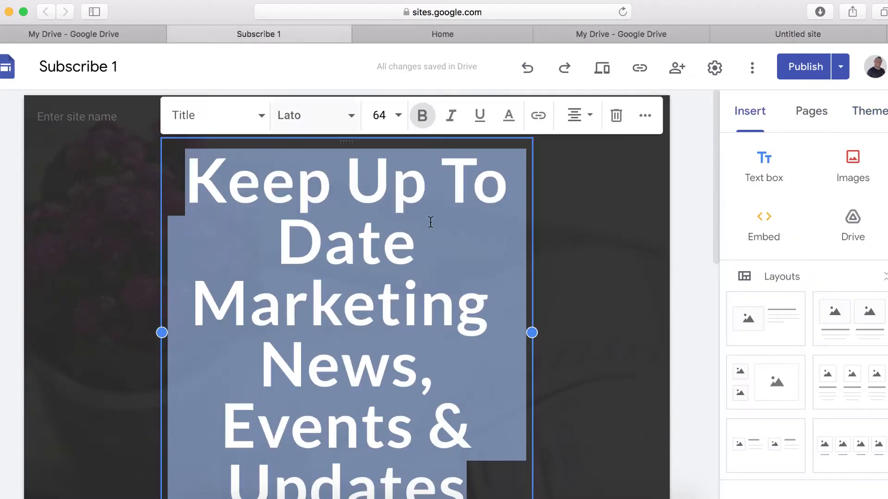
pyautogui.scroll(-3)
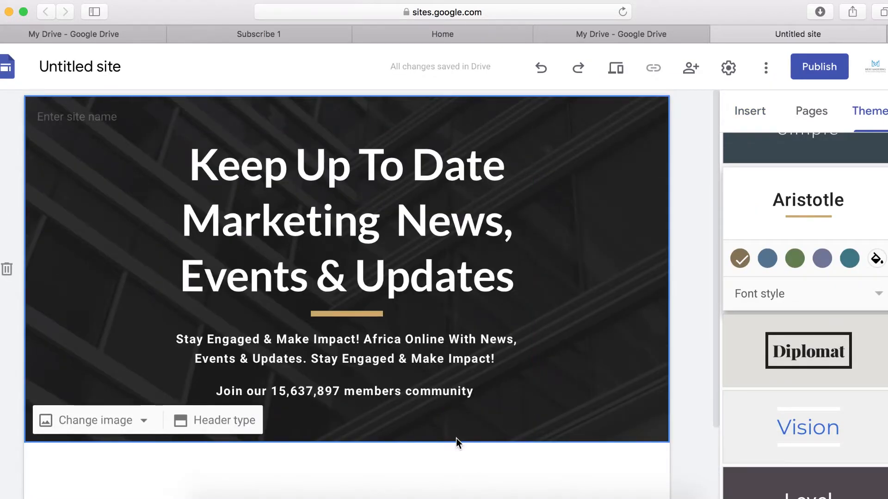
pyautogui.moveTo(352, 440)
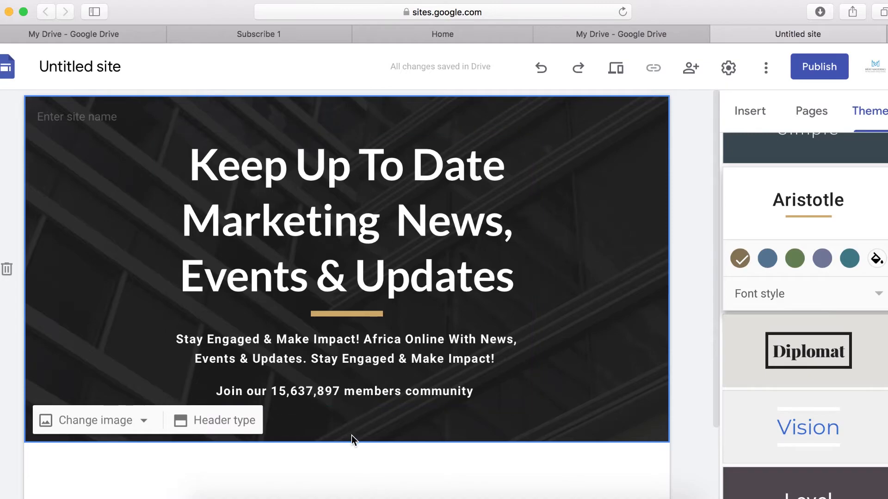
pyautogui.scroll(-3)
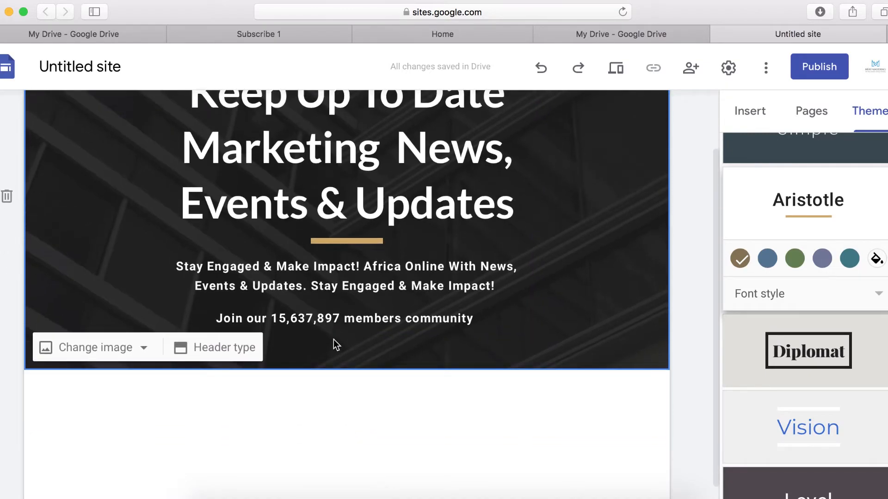
pyautogui.moveTo(353, 363)
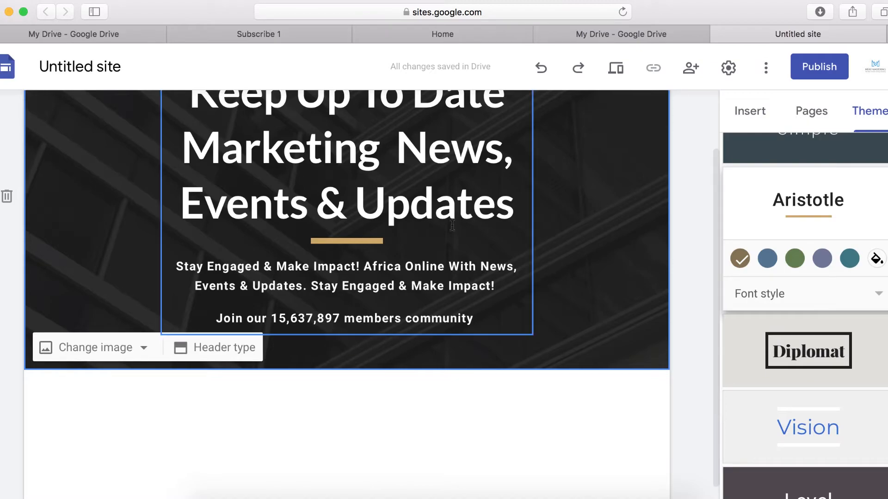
# Review the Subscribe 1 site's embedded email signup form and return to the untitled site.
pyautogui.click(258, 35)
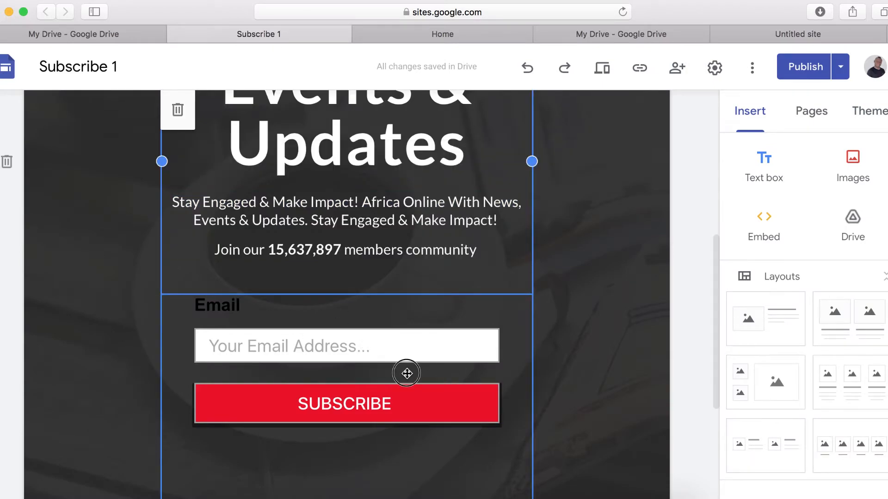
pyautogui.click(763, 226)
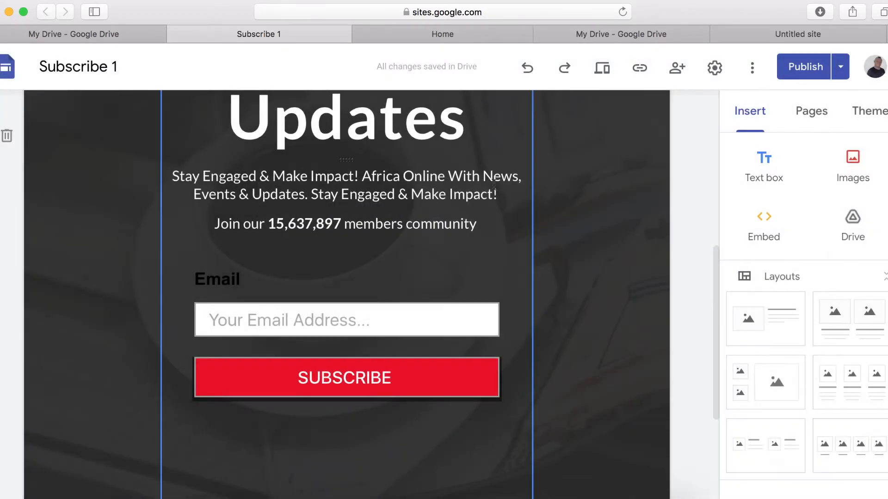
pyautogui.click(797, 35)
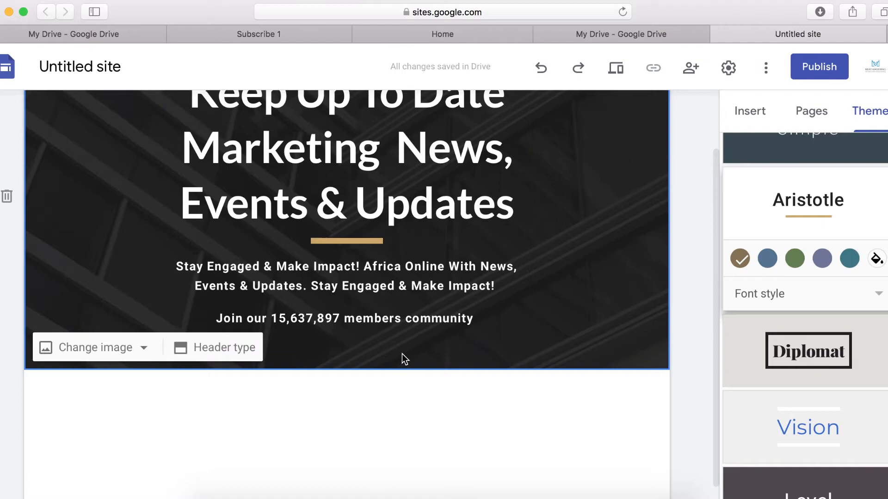
pyautogui.moveTo(416, 351)
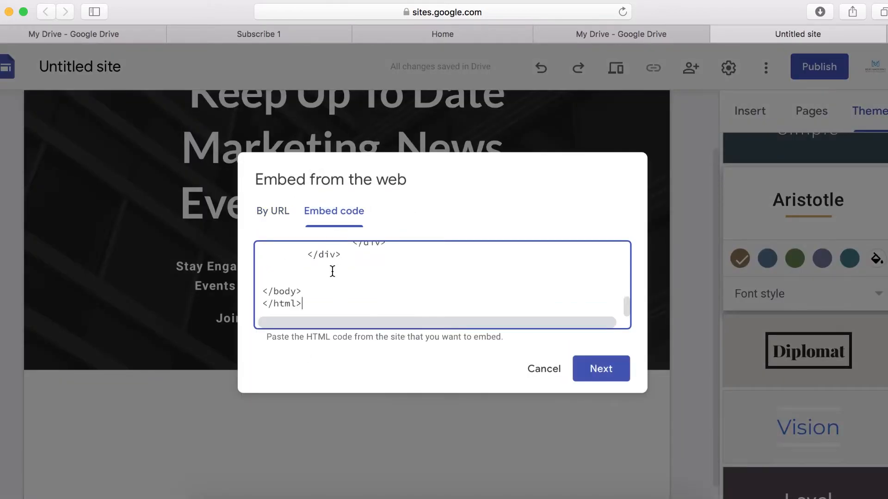
# Insert the pasted email Subscribe form embed and position it in the header below the members line.
pyautogui.click(601, 369)
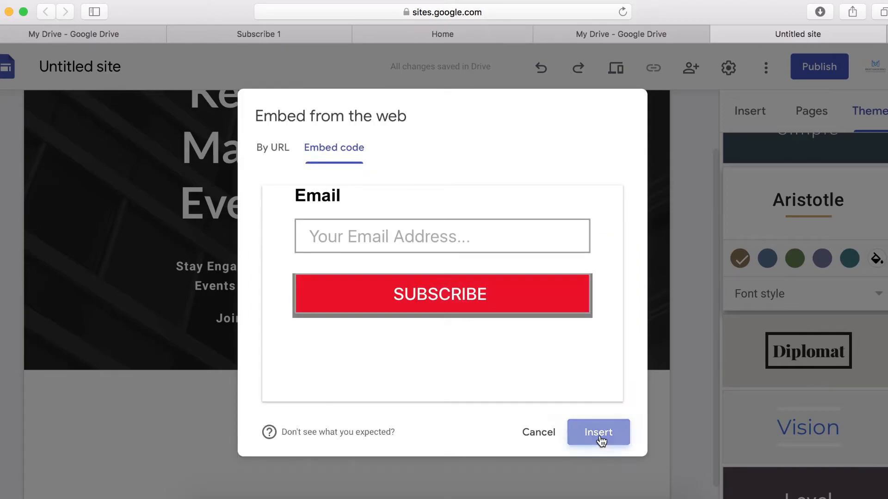
pyautogui.click(598, 431)
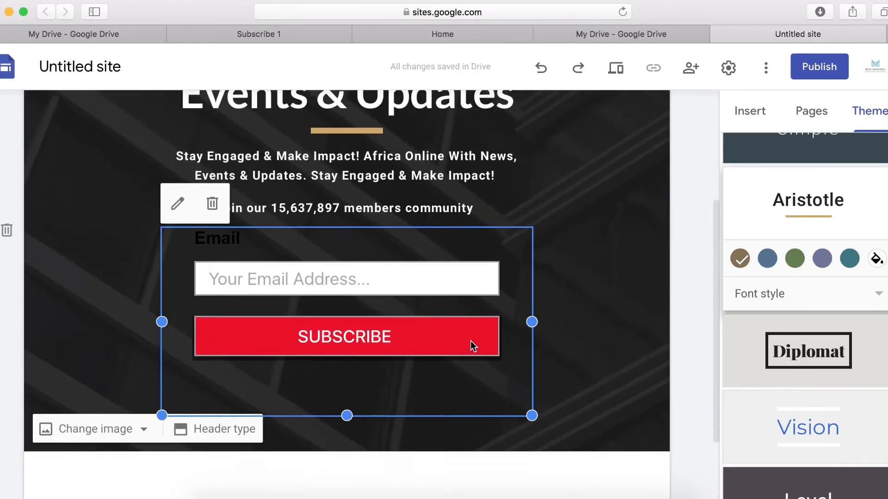
pyautogui.scroll(-3)
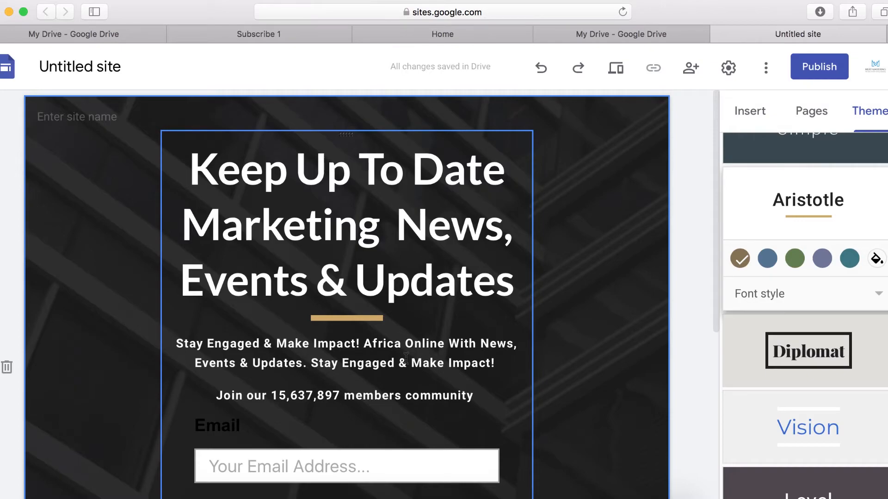
pyautogui.scroll(-3)
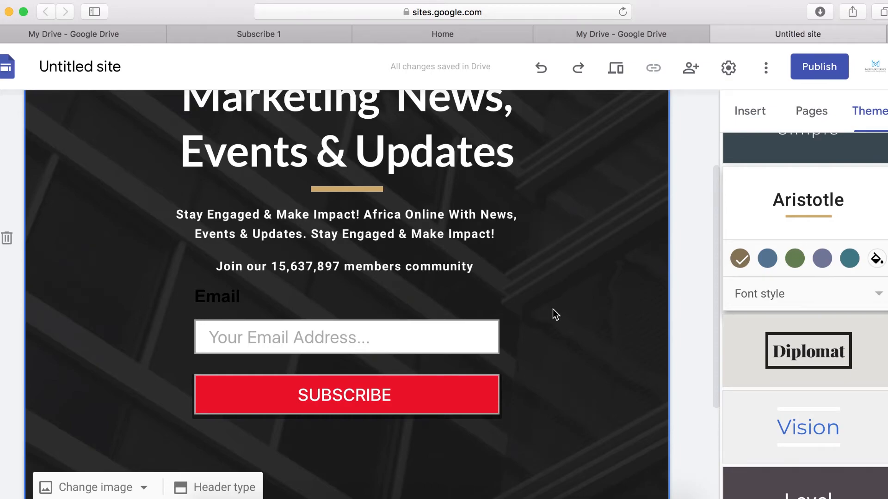
pyautogui.moveTo(589, 282)
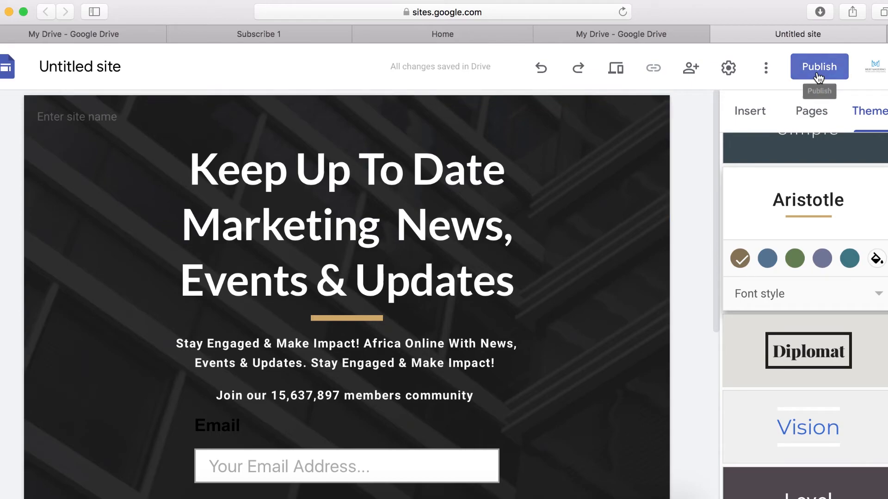
# Publish the site at web address 'signup-form-for-me' and preview it as a visitor.
pyautogui.click(817, 67)
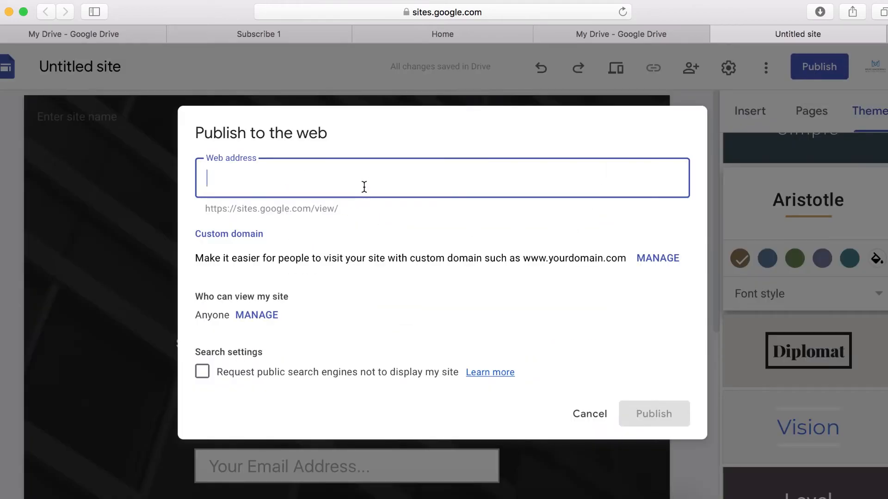
pyautogui.write('signup')
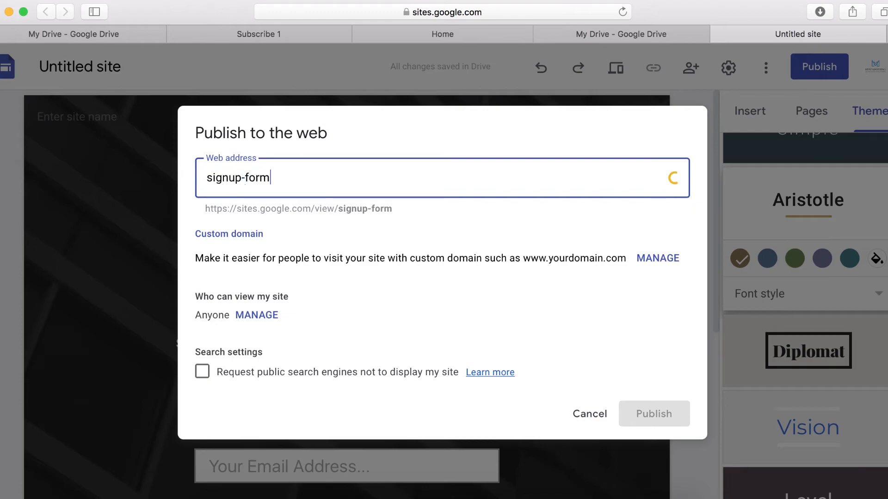
pyautogui.write('-for')
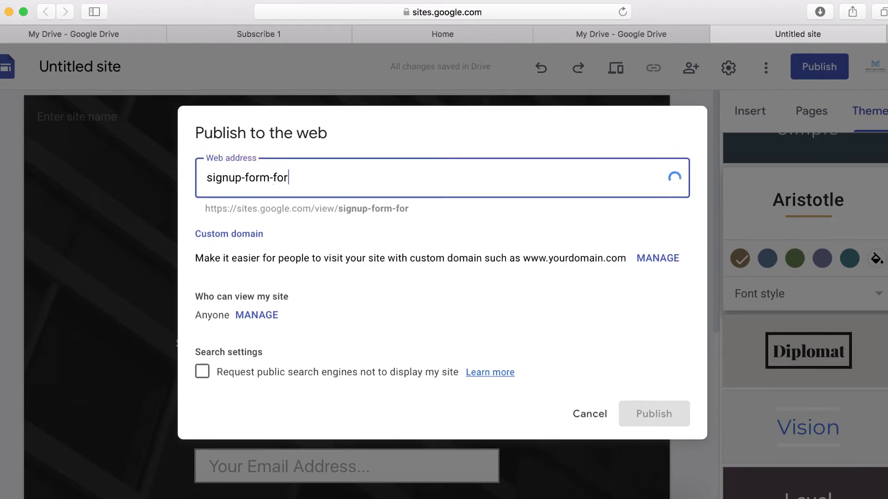
pyautogui.write('me')
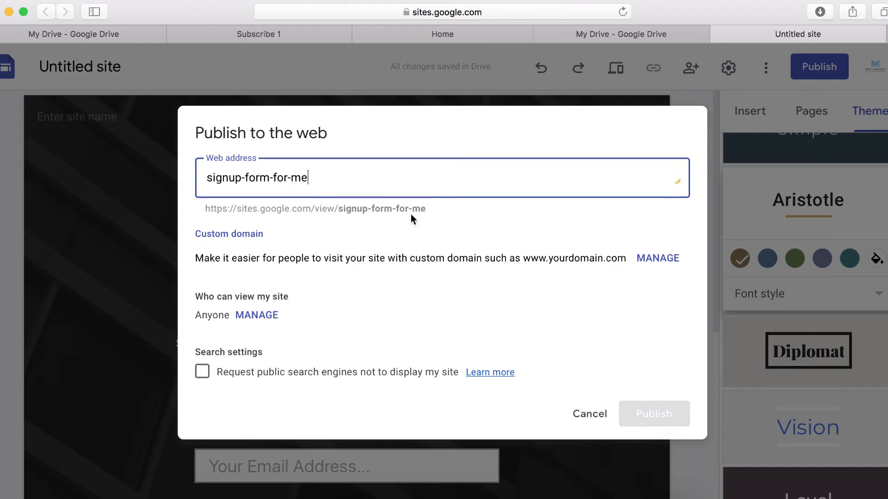
pyautogui.click(654, 415)
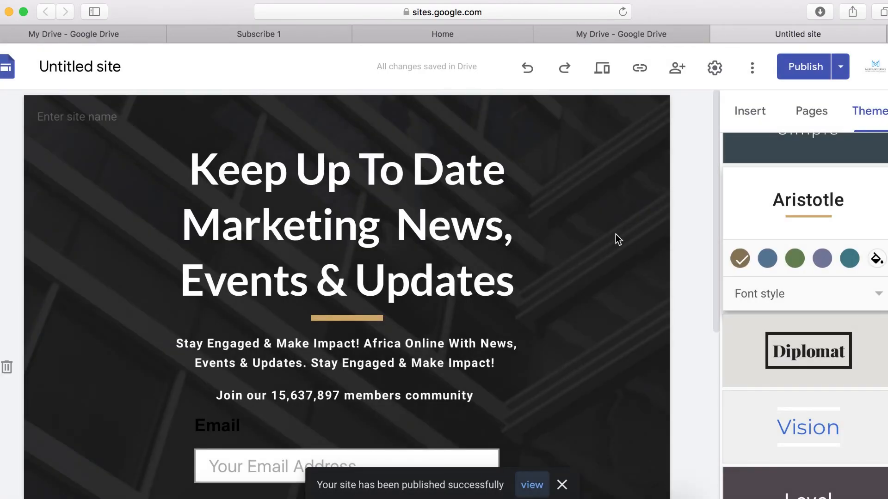
pyautogui.click(601, 67)
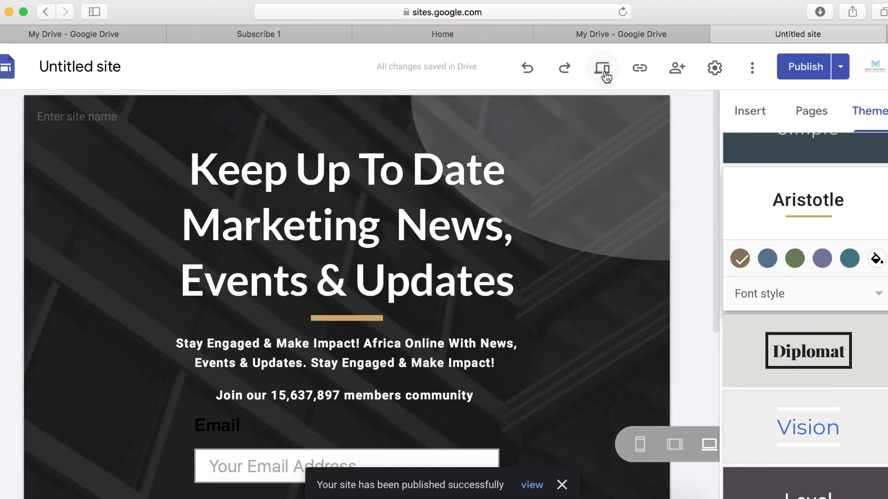
pyautogui.click(601, 67)
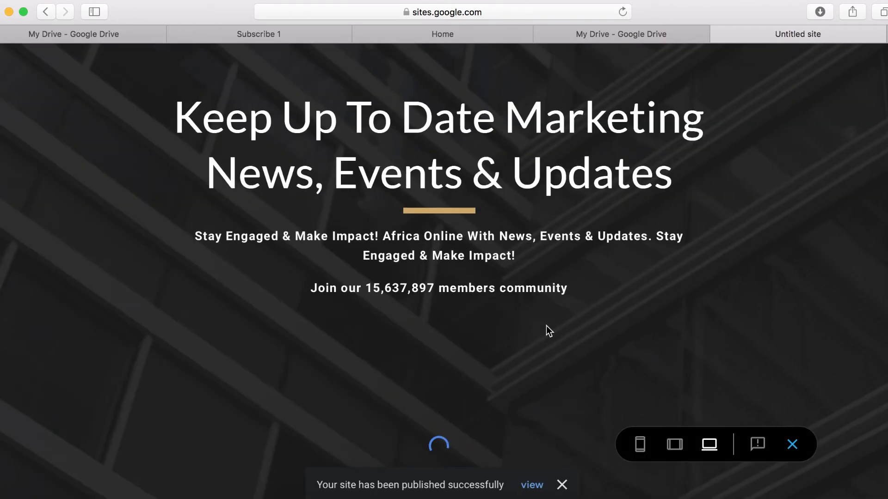
pyautogui.scroll(-3)
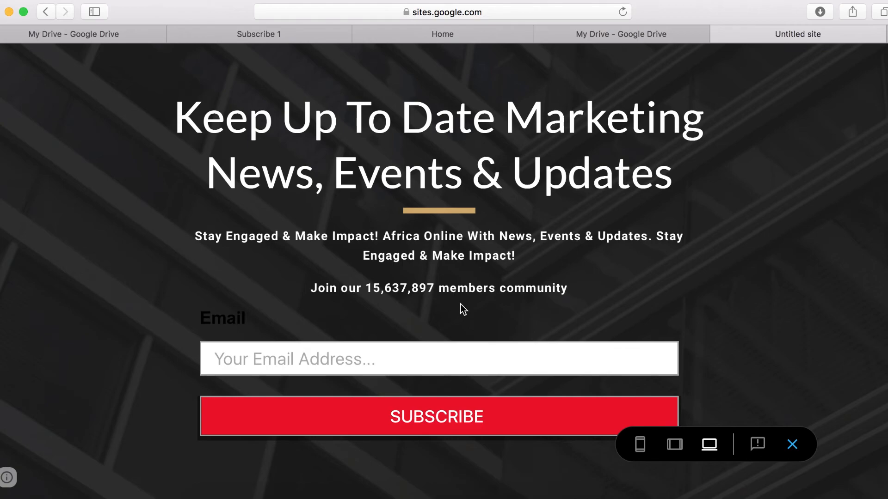
pyautogui.moveTo(610, 389)
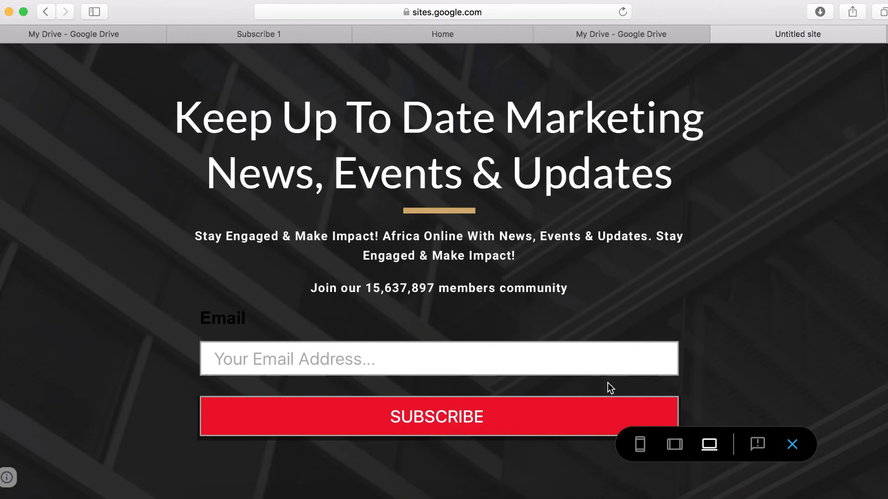
pyautogui.click(674, 445)
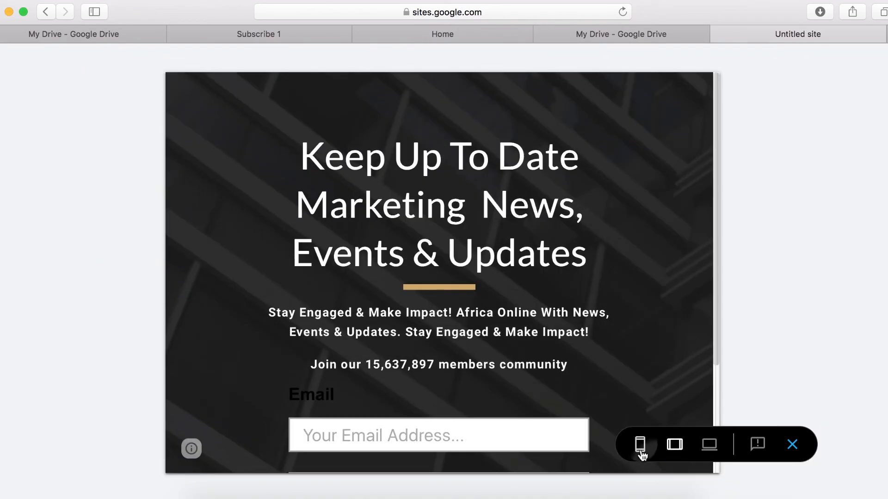
pyautogui.click(639, 444)
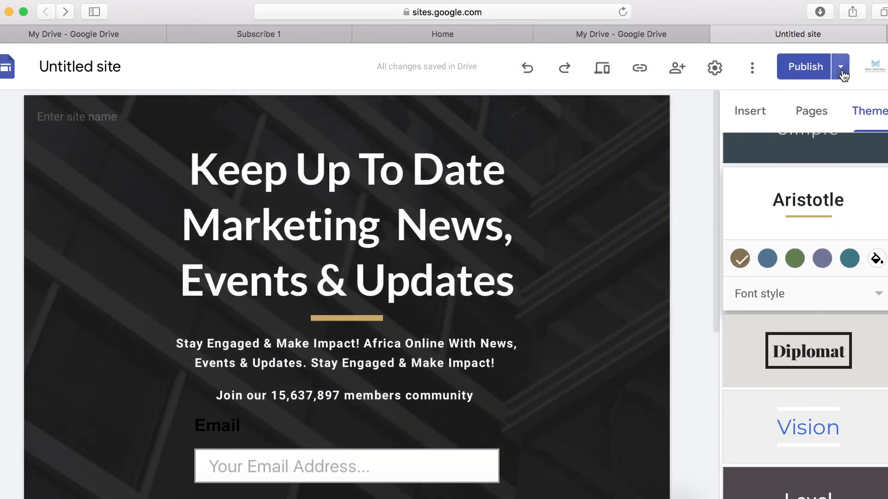
# View the live published site in a new tab and try its email address field.
pyautogui.click(840, 66)
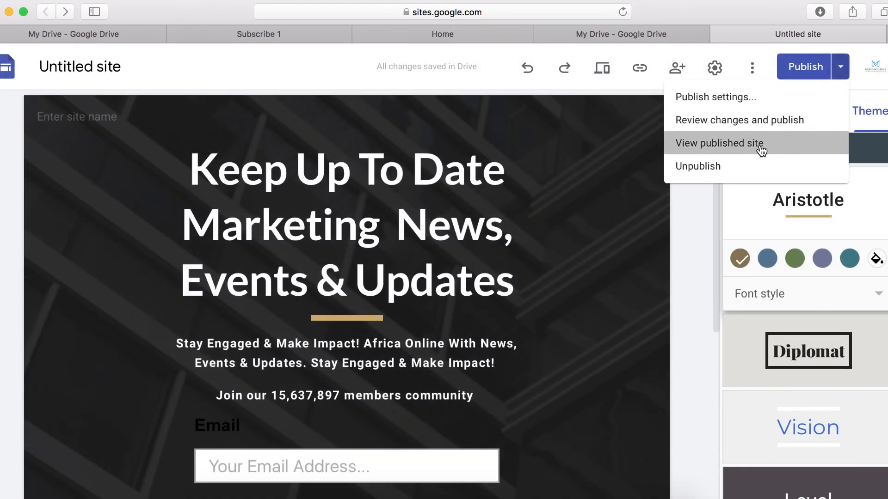
pyautogui.click(718, 144)
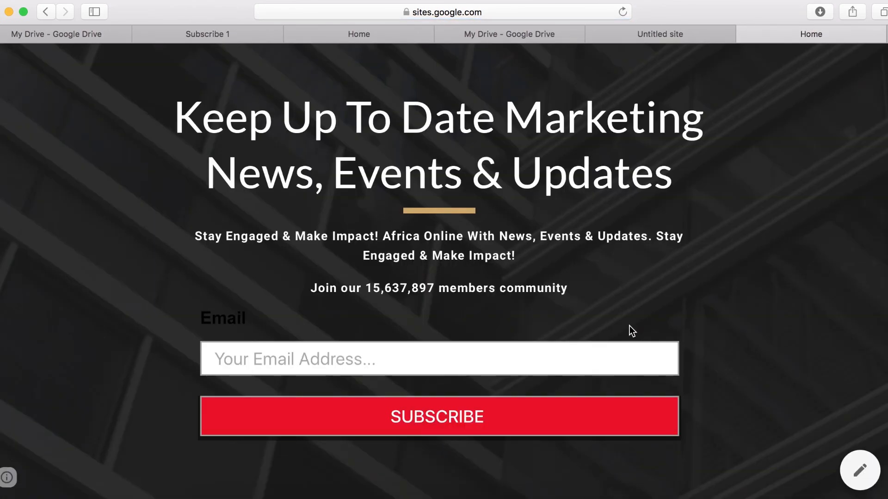
pyautogui.scroll(-3)
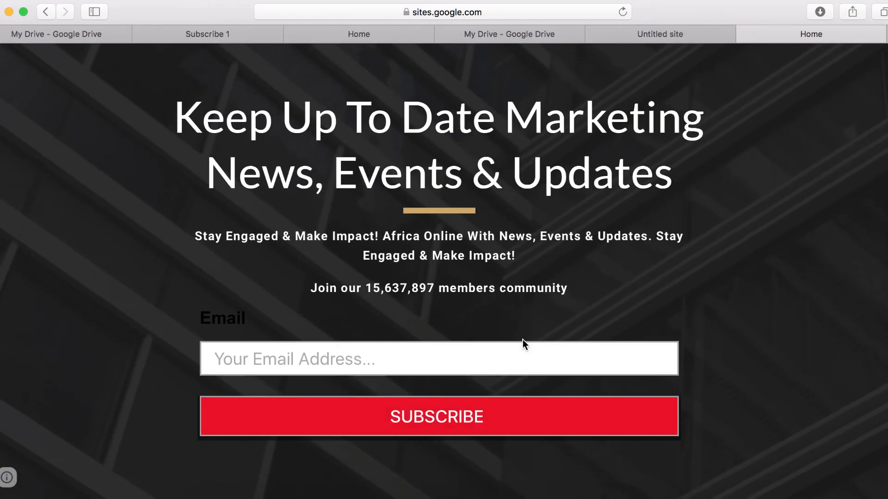
pyautogui.click(349, 358)
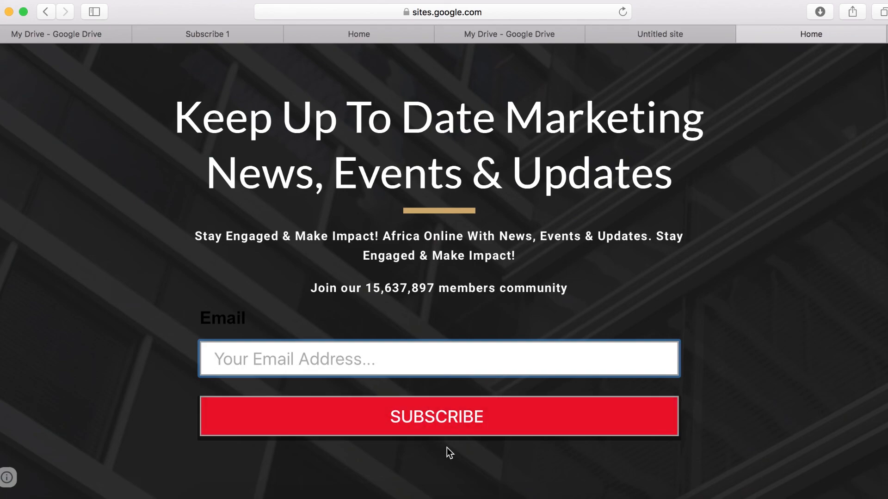
pyautogui.moveTo(562, 256)
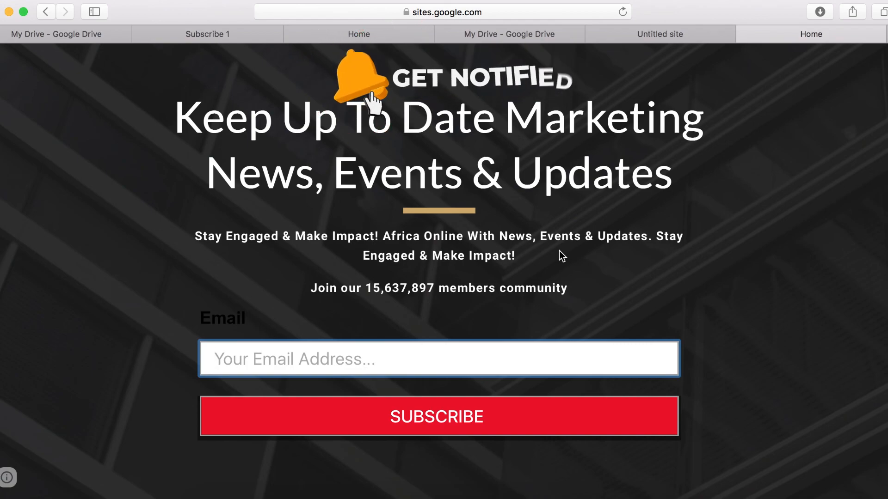
pyautogui.scroll(-3)
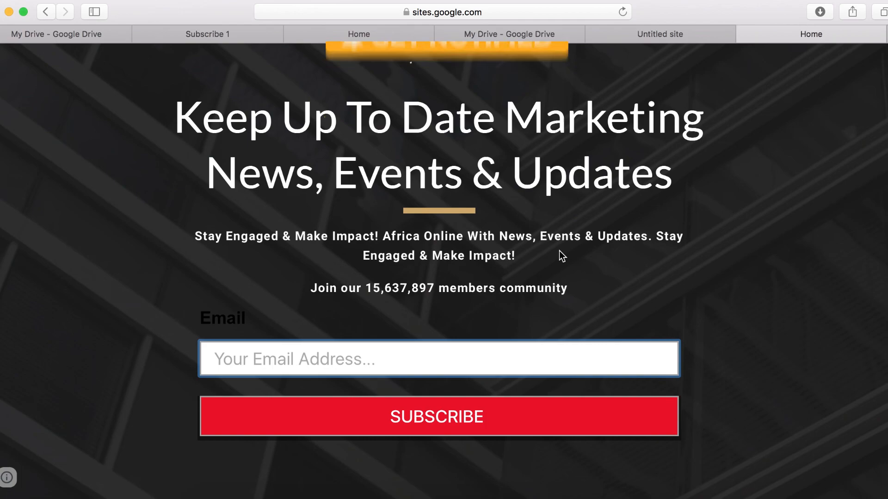